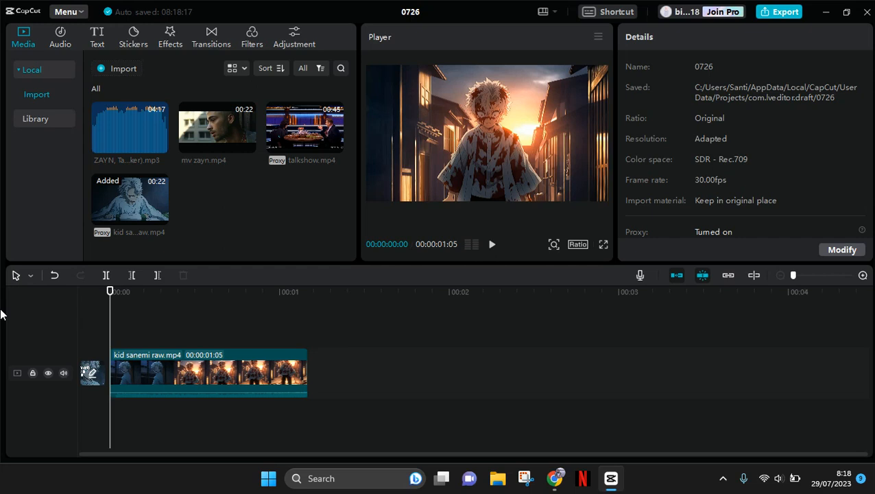
- Select the kid sanemi raw.mp4 clip on the timeline and bring up its context menu
click(226, 373)
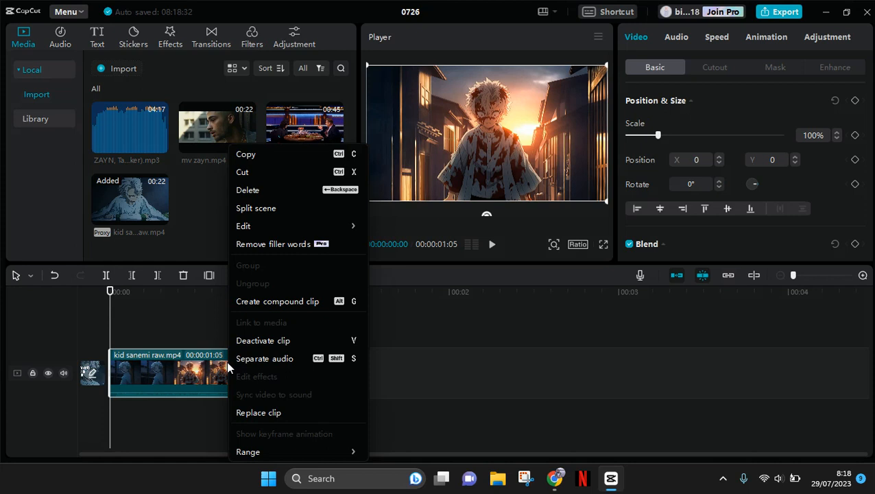
mouse_move(245, 167)
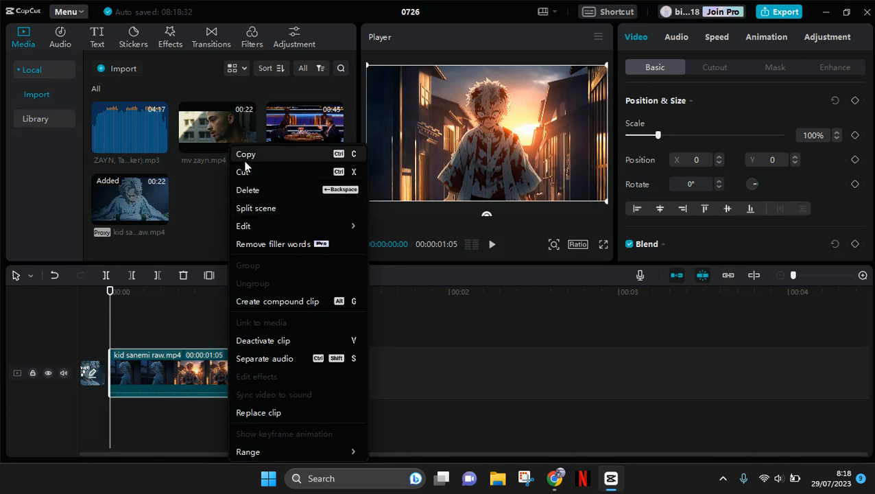
- Duplicate the clip onto a second track and blend the top copy with Color dodge at 70% opacity
click(132, 336)
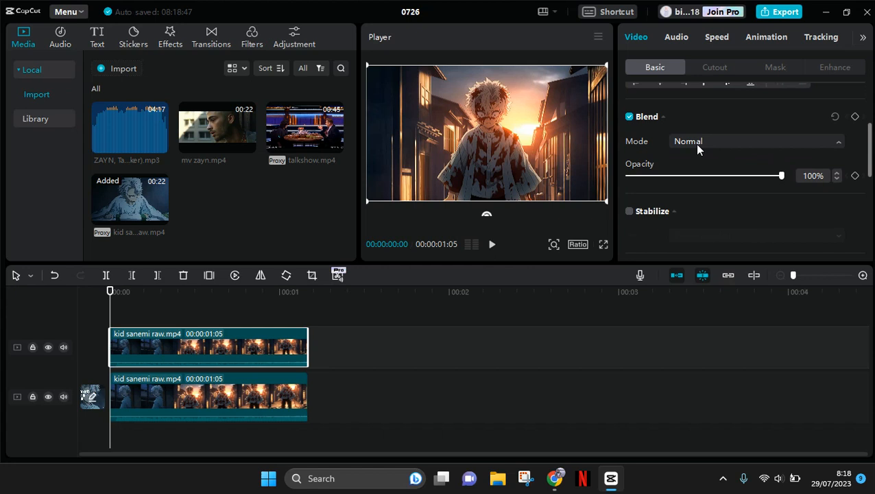
click(755, 140)
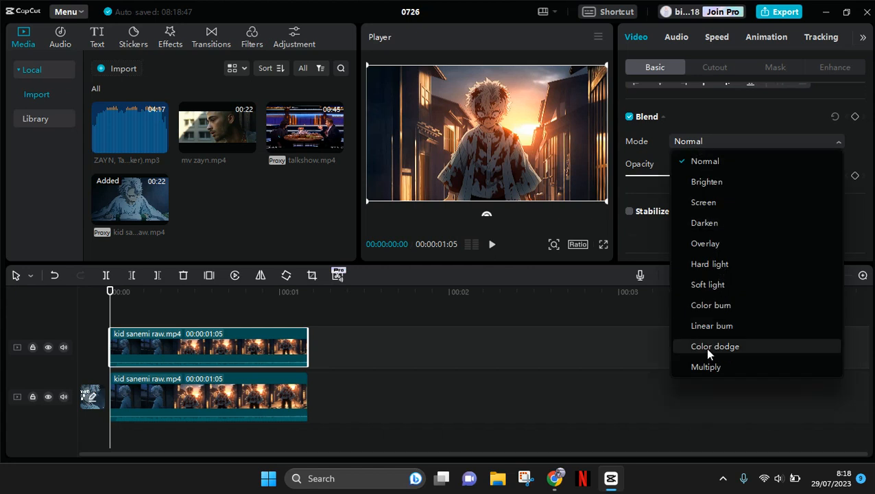
click(716, 345)
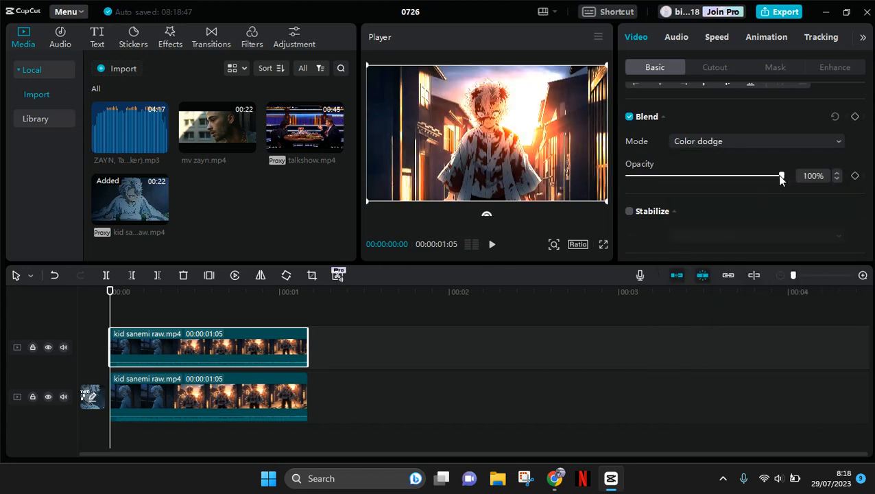
drag(780, 176, 728, 176)
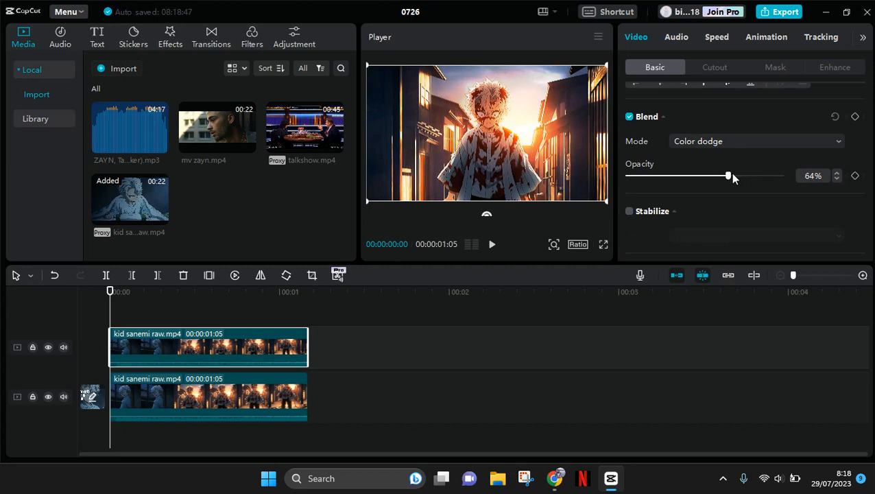
drag(728, 175, 735, 176)
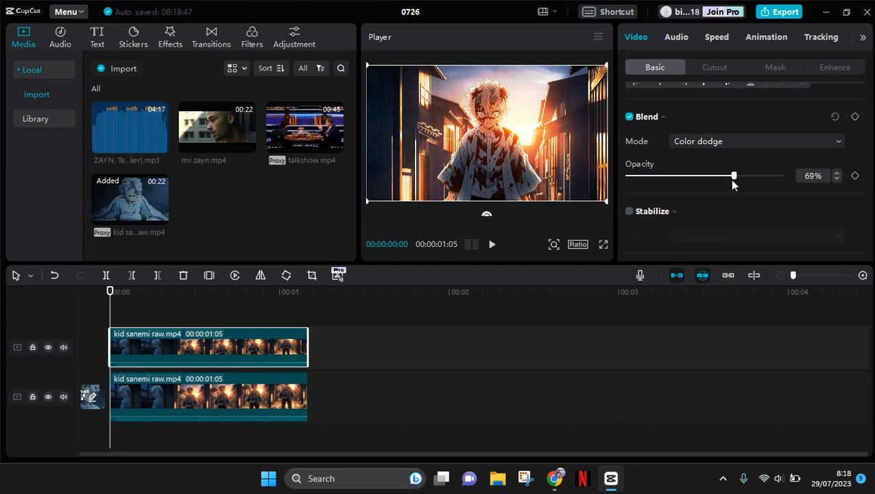
drag(733, 175, 736, 176)
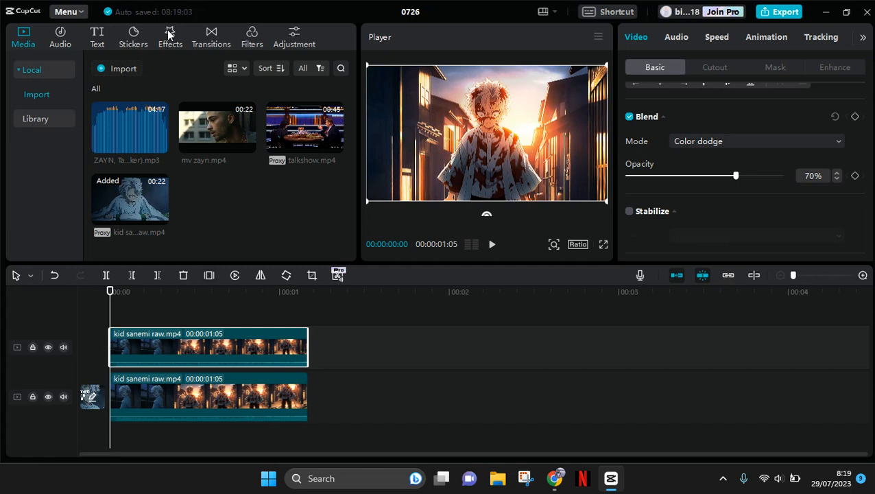
- Add the Edge Glow lens effect from the Effects library above the clips, glow strength 25
click(171, 36)
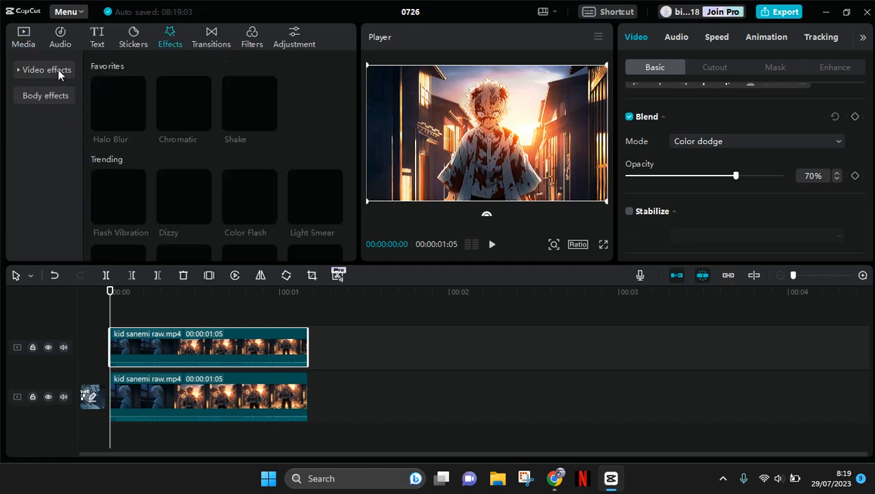
click(47, 69)
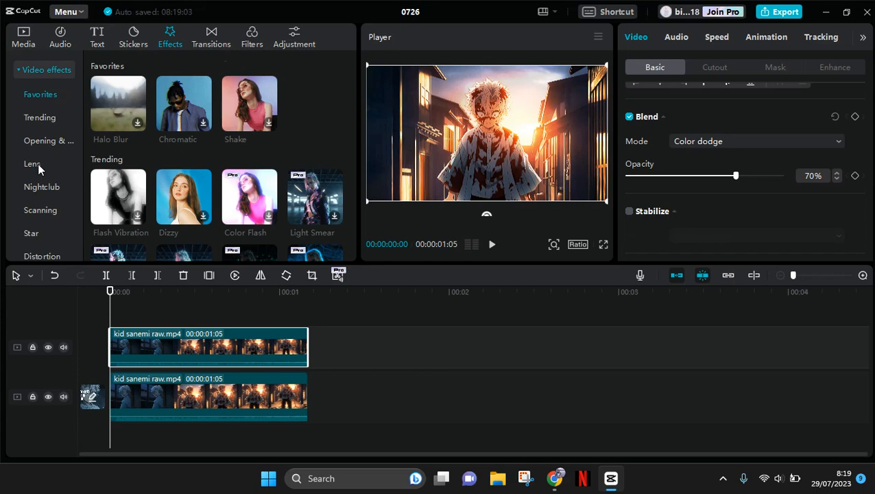
click(33, 163)
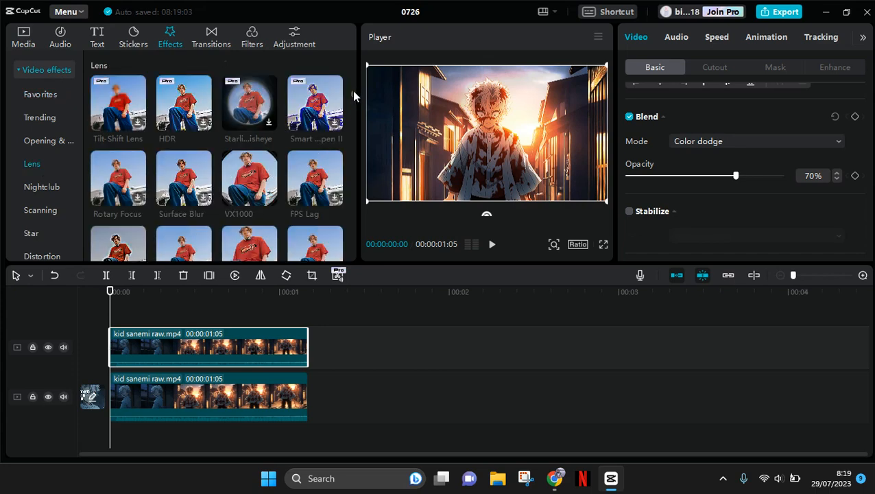
click(48, 140)
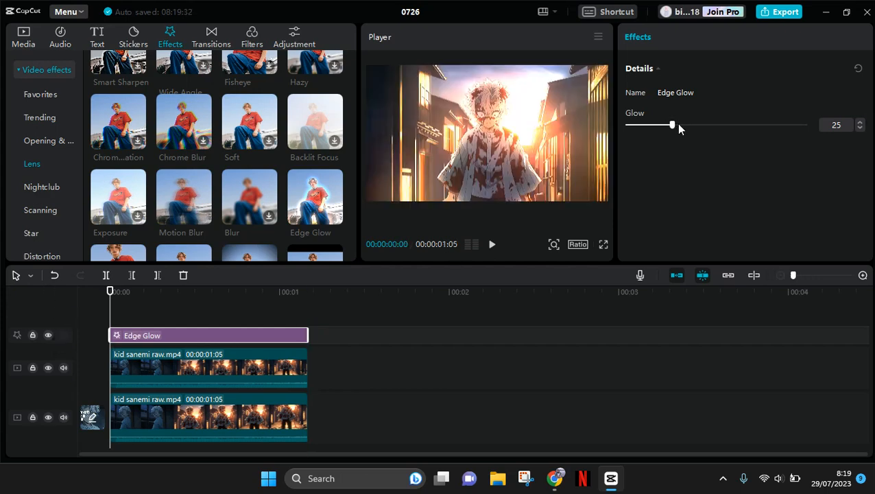
- Lower the Edge Glow strength to 22, then select the lower original clip for grading
drag(672, 125, 655, 125)
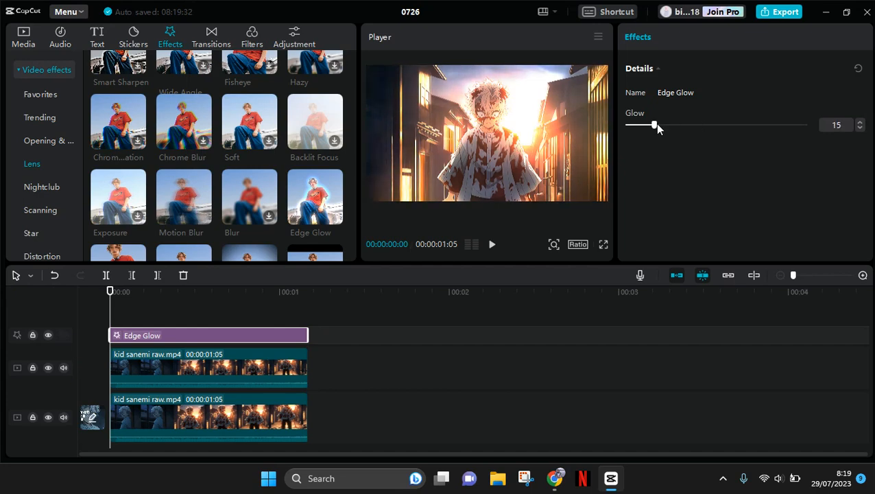
drag(653, 125, 667, 125)
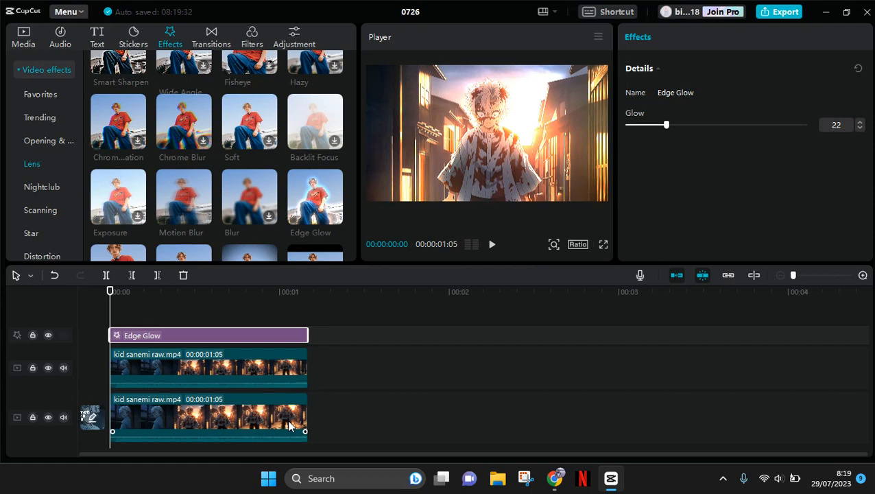
click(209, 418)
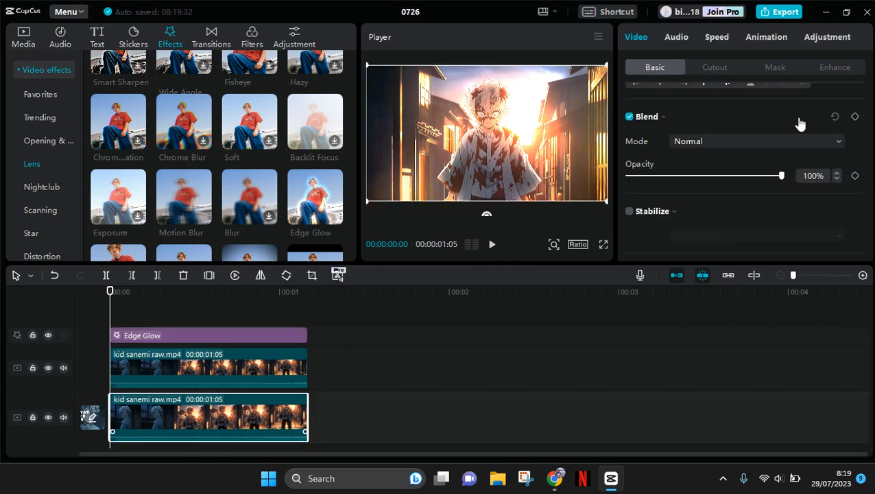
- In the lower clip's Adjustment settings, set brightness -6 and contrast 17
click(827, 35)
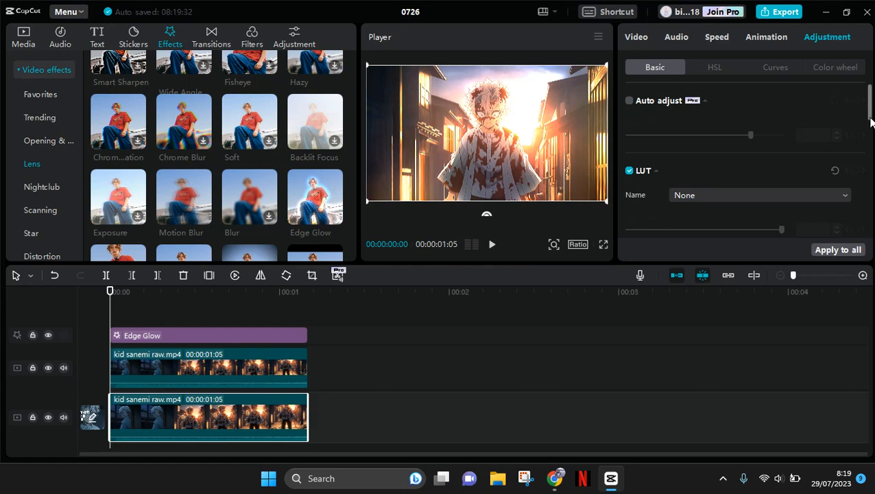
scroll(down, 3)
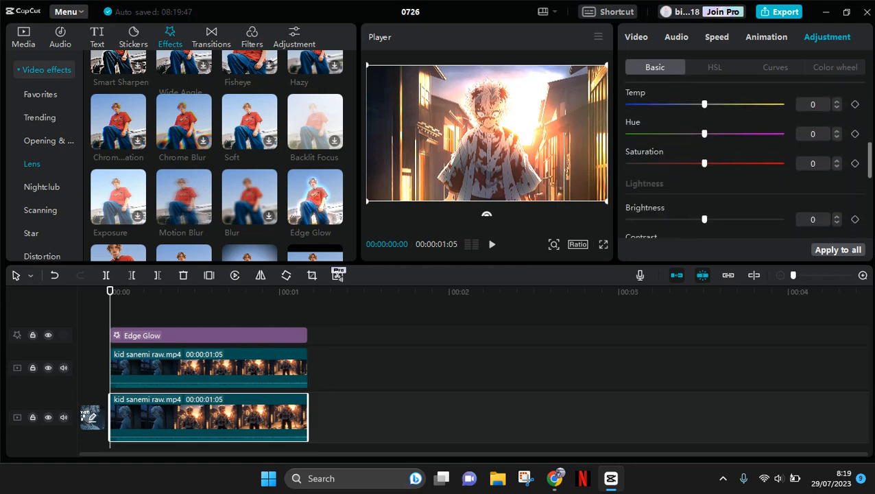
scroll(down, 3)
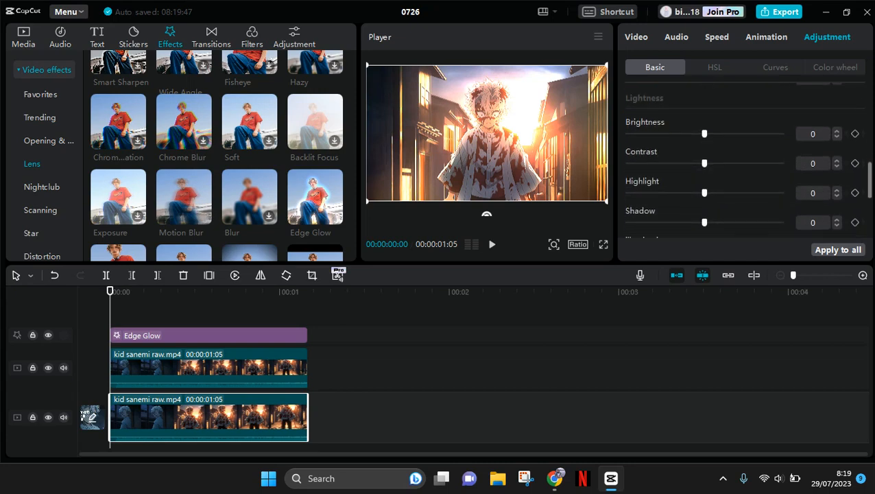
drag(703, 134, 711, 134)
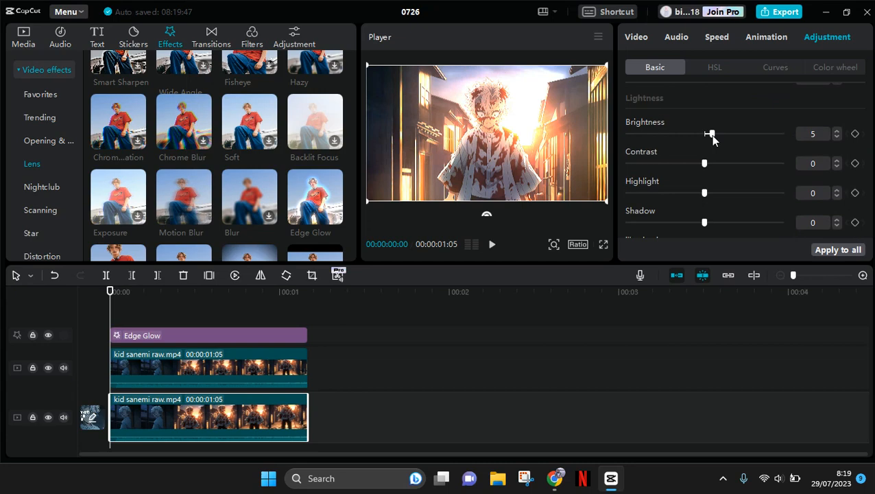
drag(710, 135, 698, 135)
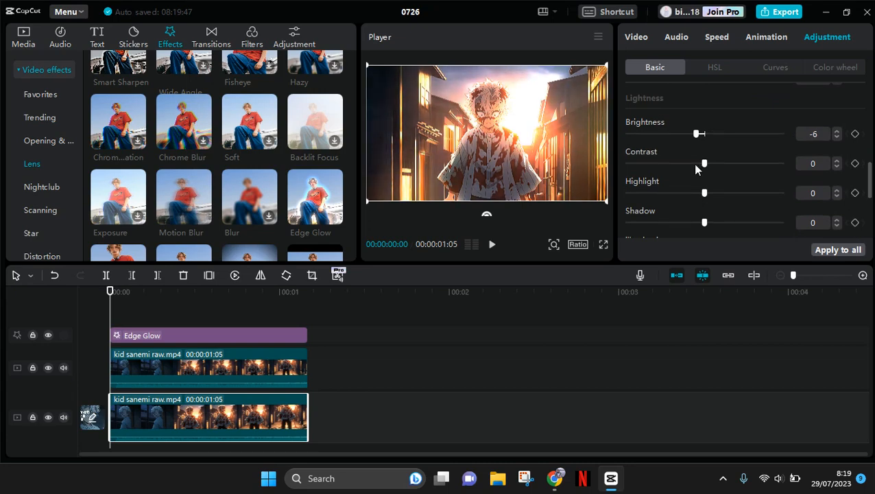
drag(704, 163, 713, 164)
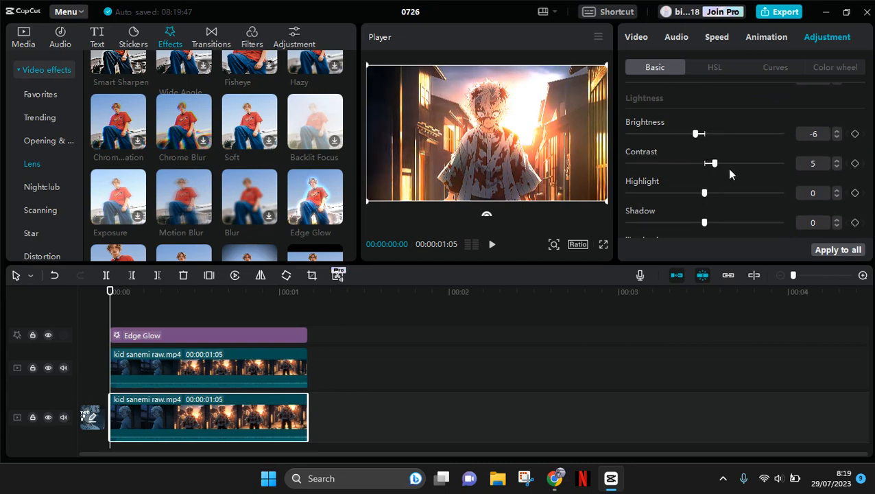
drag(713, 163, 733, 163)
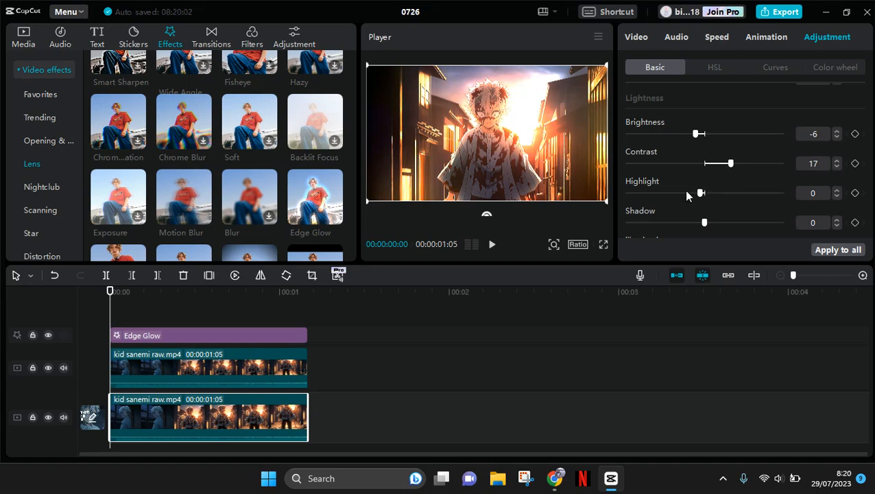
- Set the lower clip's highlight to -13, shadow to -5 and illumination to 14
drag(700, 192, 684, 192)
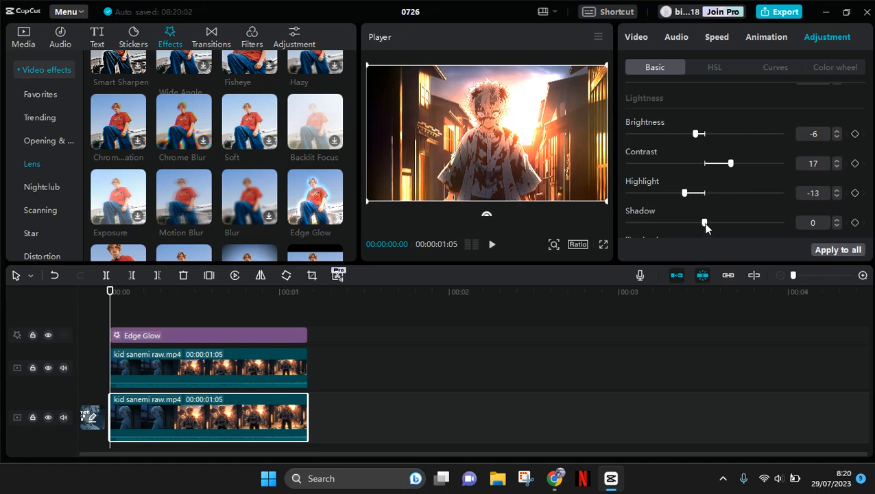
drag(704, 222, 697, 222)
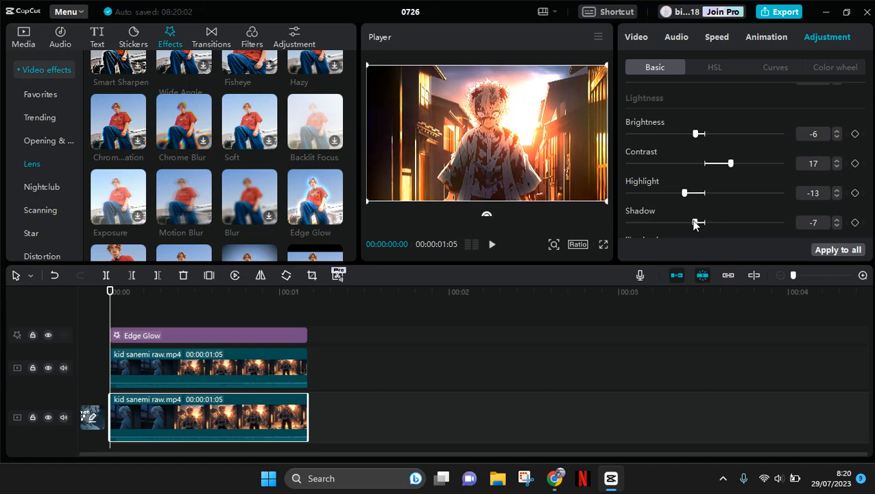
drag(694, 222, 699, 222)
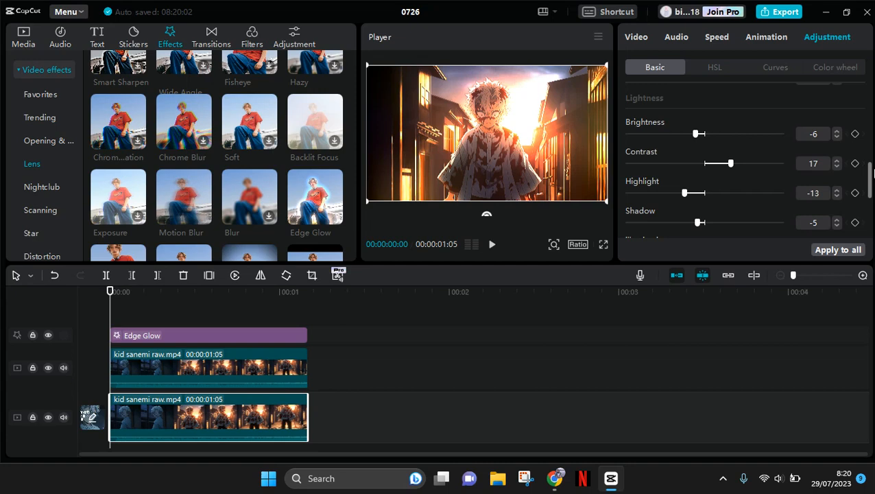
scroll(down, 3)
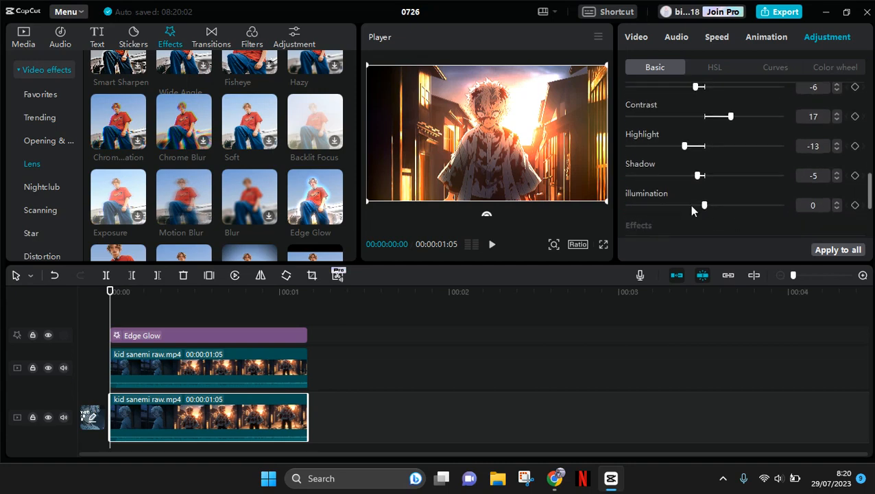
drag(704, 206, 724, 206)
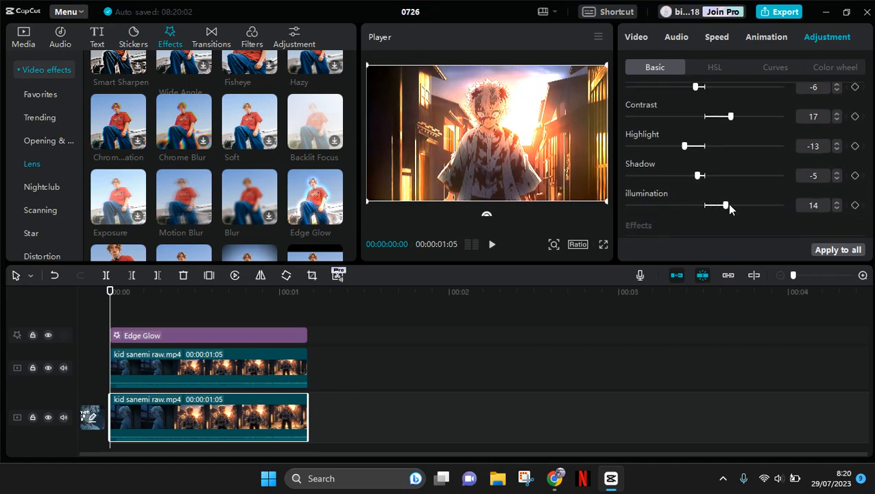
drag(724, 206, 716, 205)
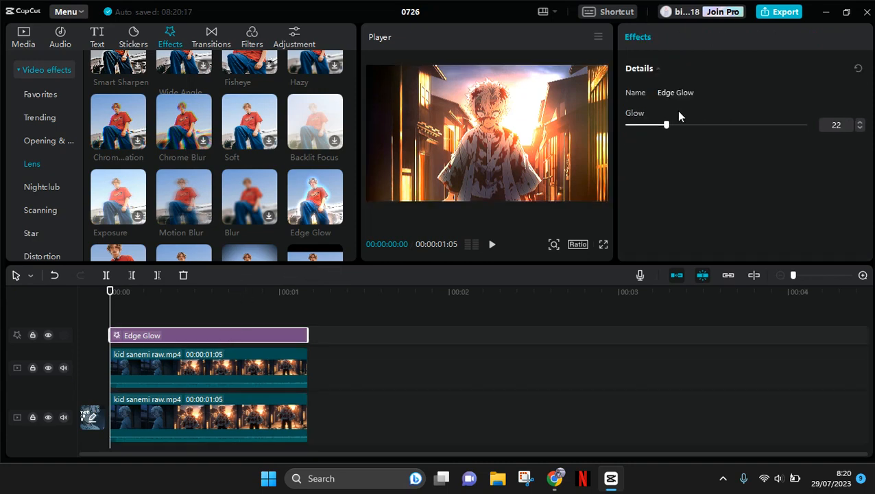
- Nudge the Edge Glow strength and settle it back at 22
drag(666, 124, 672, 123)
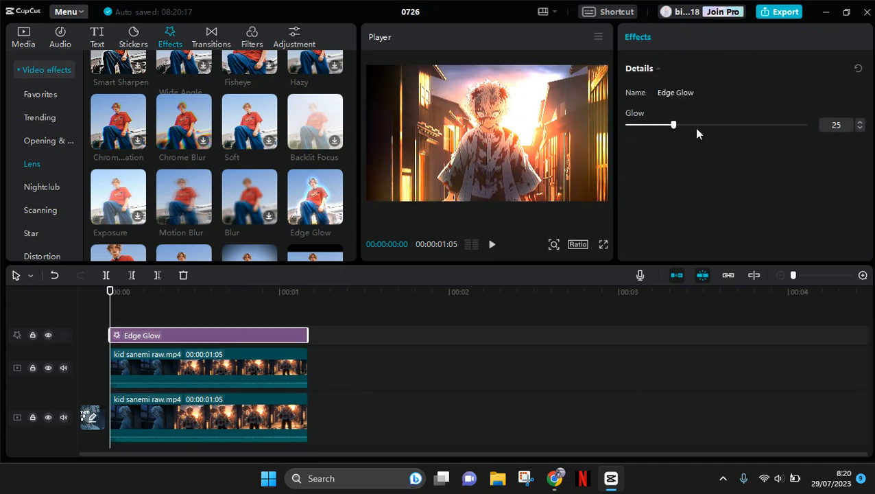
drag(673, 124, 666, 124)
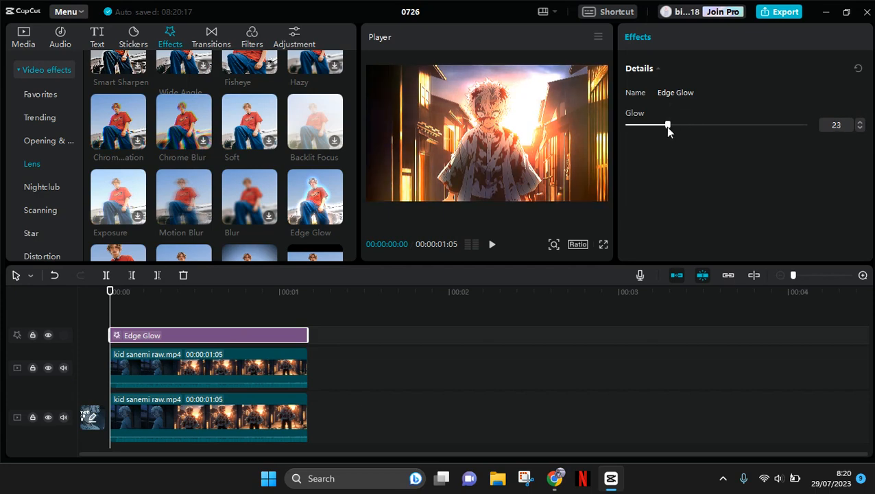
drag(667, 125, 667, 125)
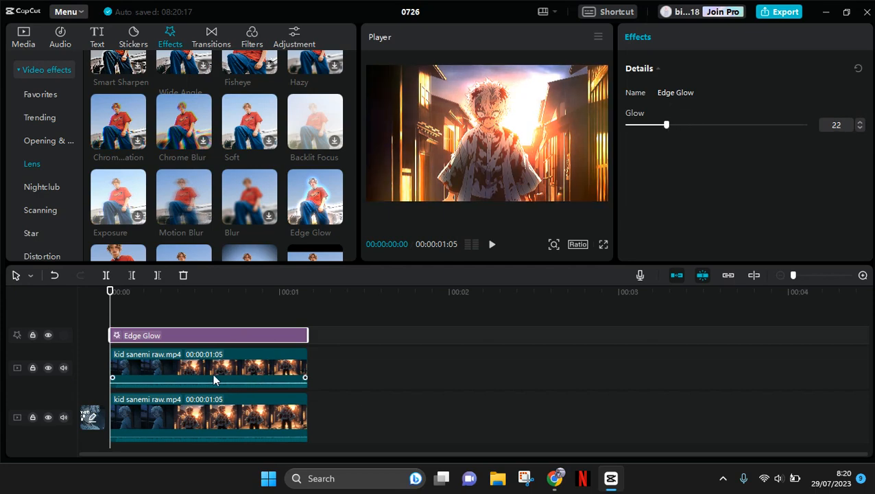
- Select the top Color dodge clip and set its brightness to 11 in Adjustment
click(208, 367)
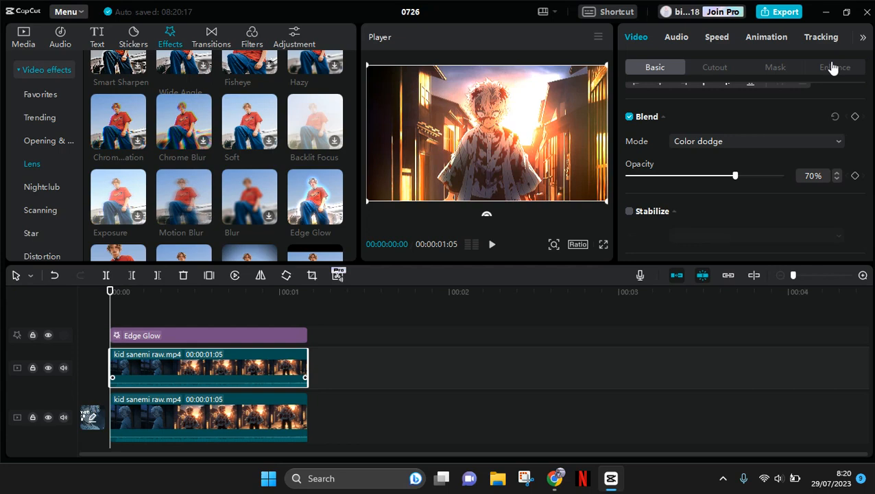
mouse_move(859, 48)
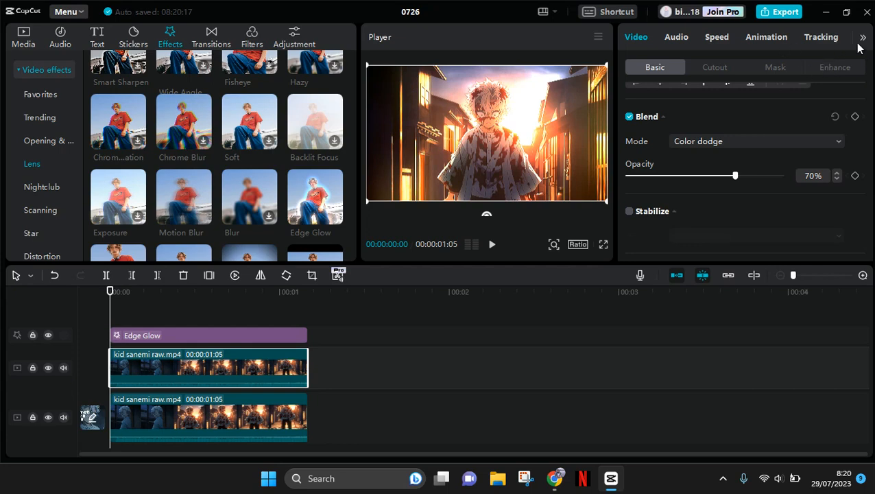
click(820, 36)
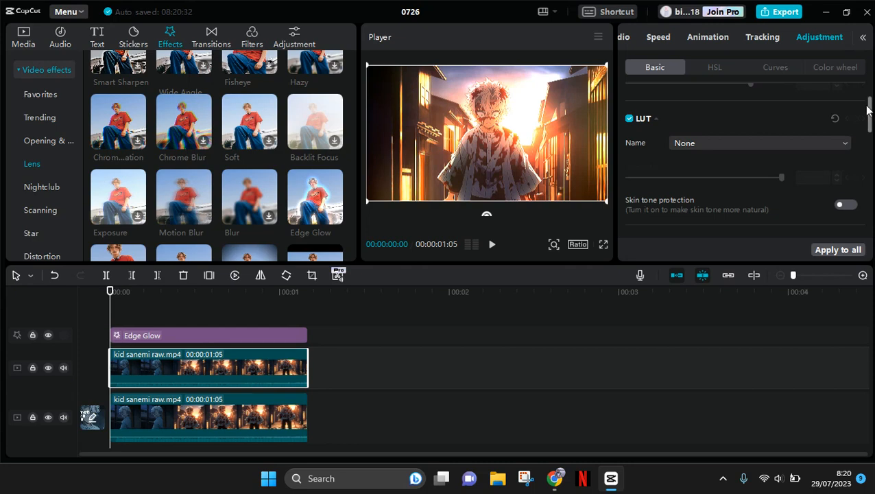
scroll(down, 3)
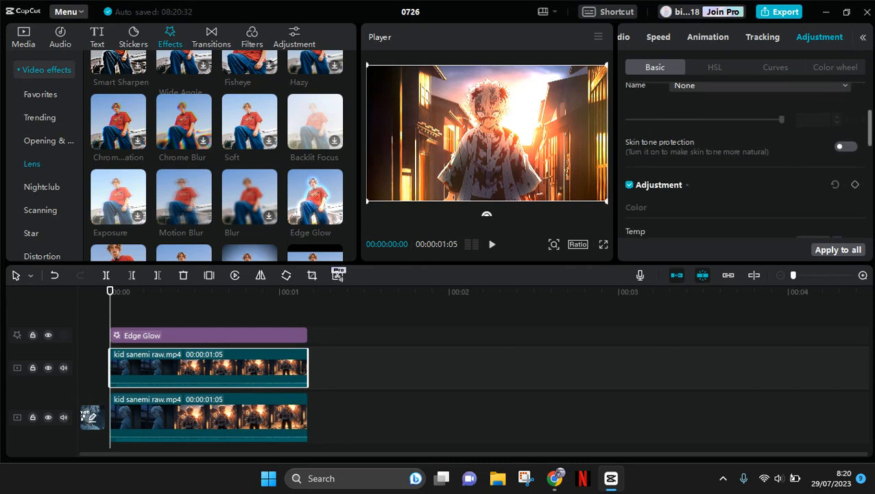
scroll(down, 3)
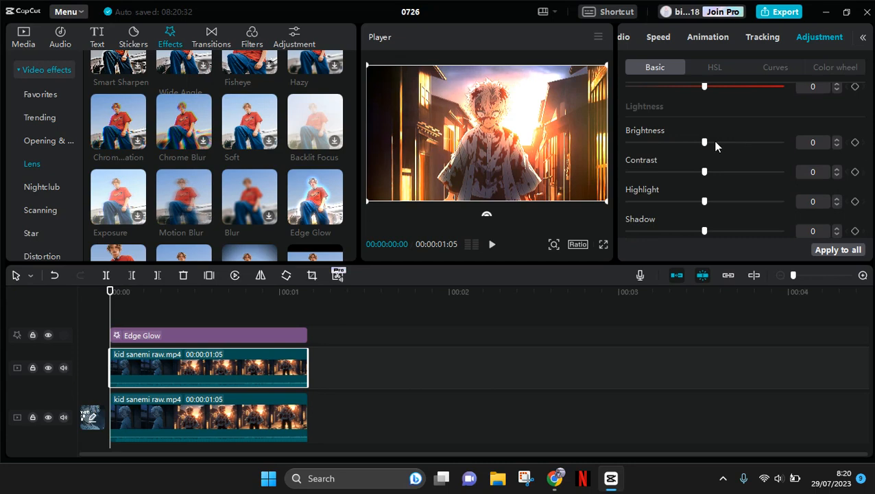
drag(703, 141, 724, 141)
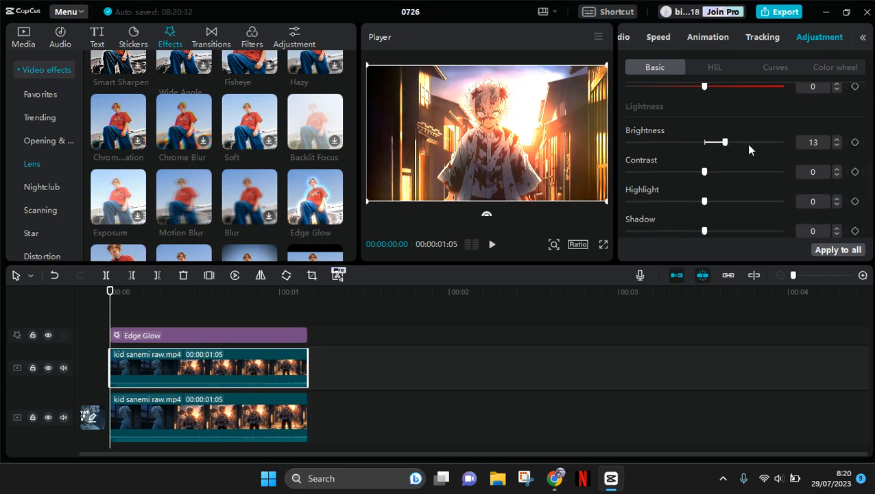
drag(724, 141, 722, 141)
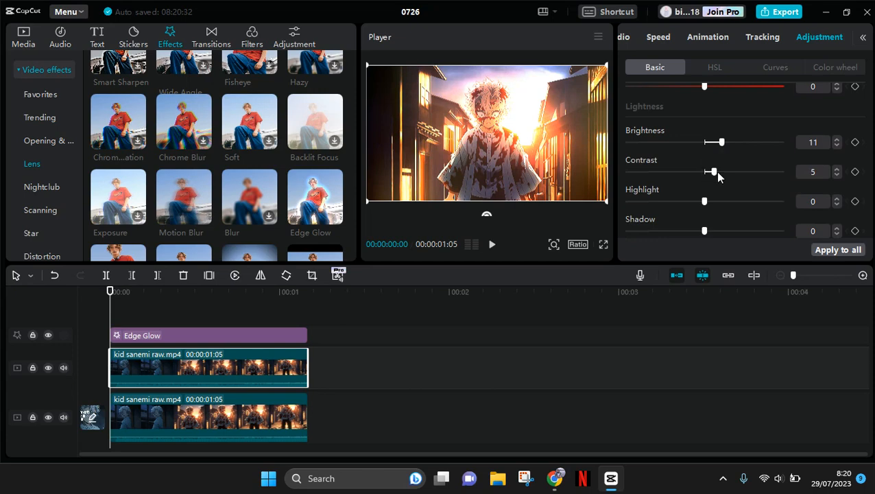
- Give the top clip contrast 23, highlight -10 and shadow 16
drag(711, 172, 739, 171)
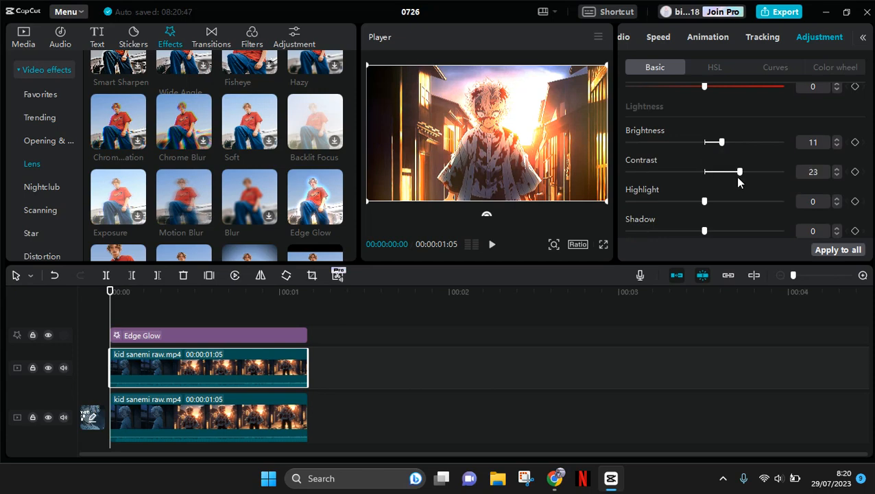
drag(703, 201, 698, 200)
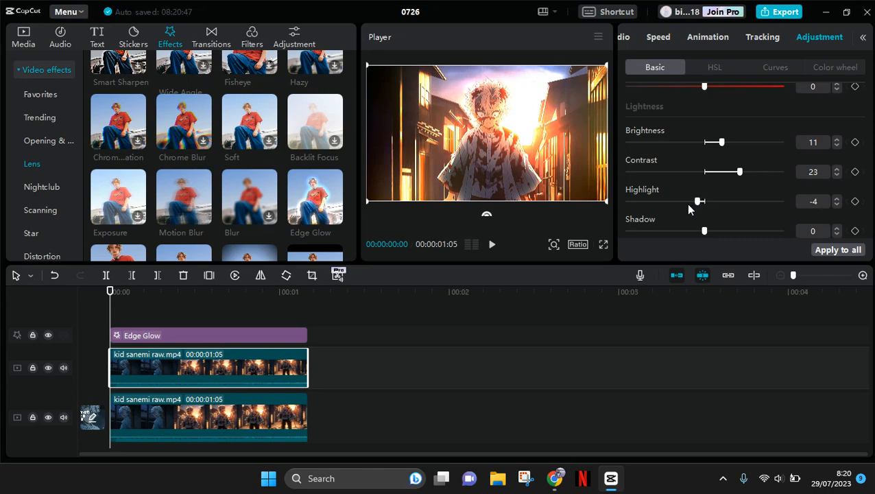
drag(700, 200, 688, 200)
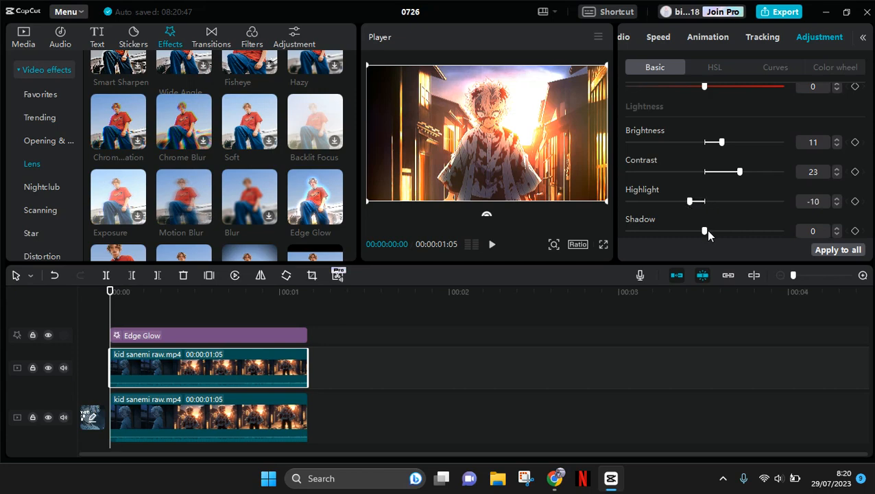
drag(704, 230, 729, 230)
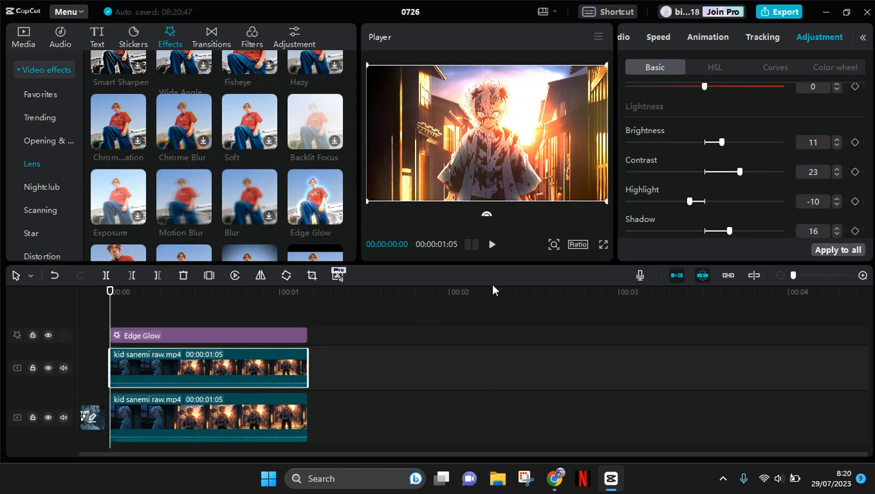
mouse_move(487, 258)
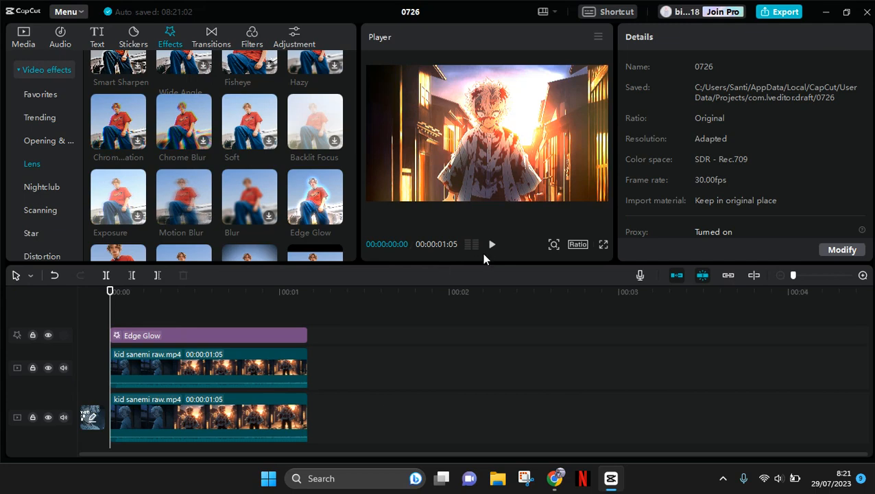
- Play back the finished glow-graded composite from the start
click(491, 244)
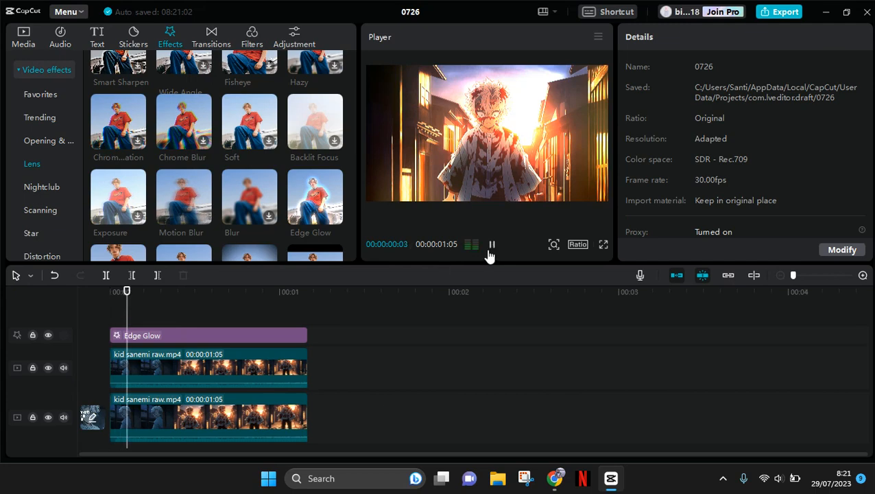